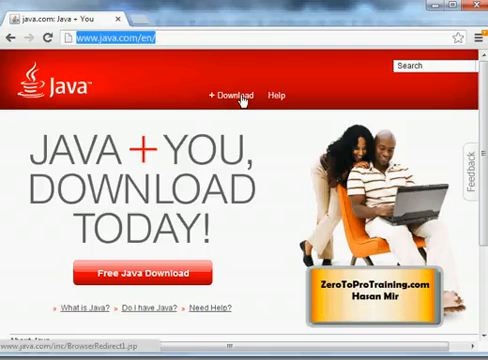
# Reach the all-operating-systems Java downloads list and bring the Windows section into view
pyautogui.click(232, 96)
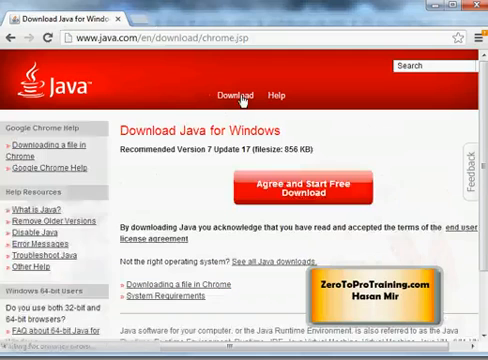
pyautogui.scroll(-3)
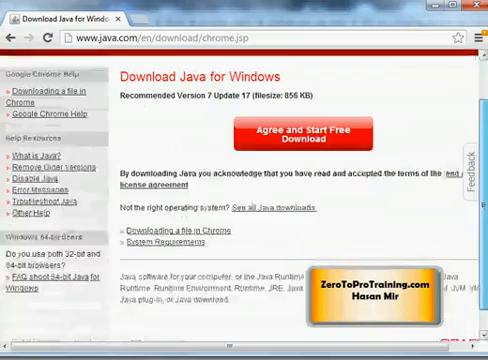
pyautogui.scroll(-3)
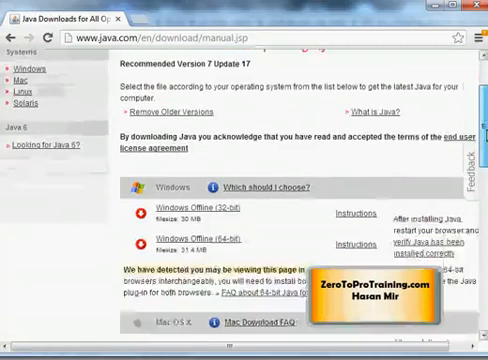
# Start downloading the 'Windows Offline (64-bit)' Java 7 installer from the Windows list
pyautogui.scroll(-3)
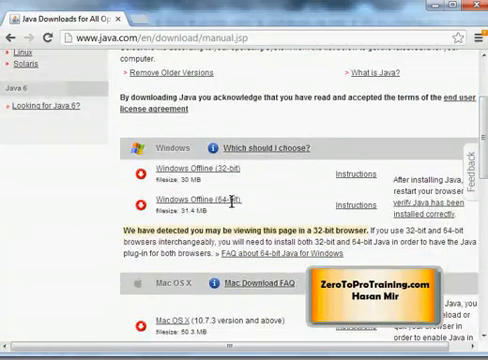
pyautogui.doubleClick(196, 204)
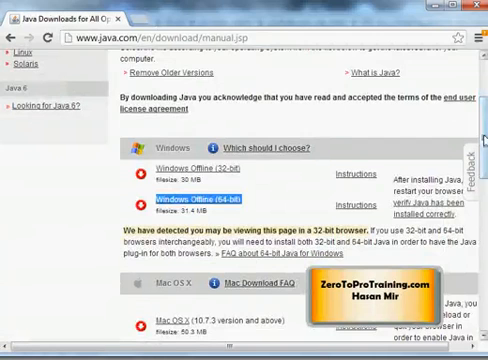
pyautogui.scroll(3)
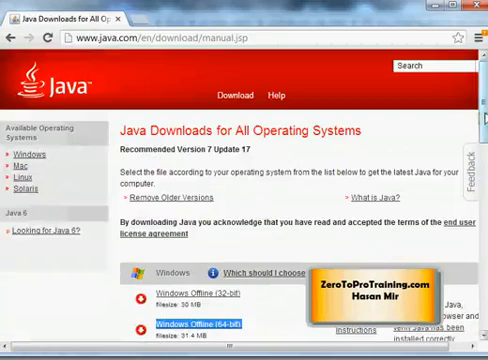
pyautogui.scroll(-3)
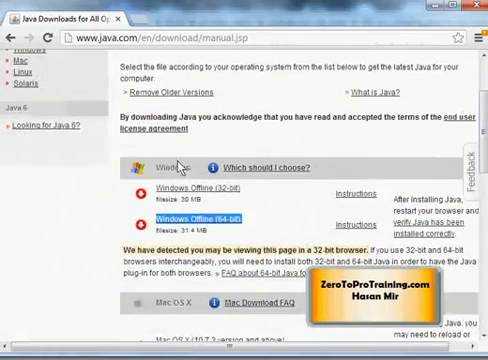
pyautogui.moveTo(204, 218)
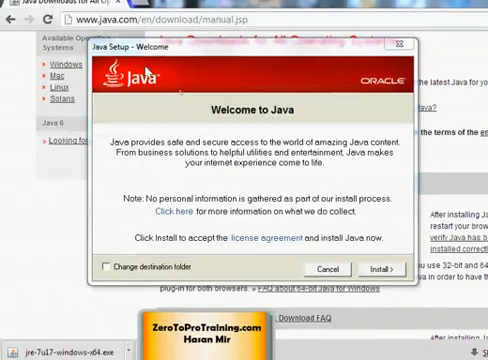
pyautogui.moveTo(212, 256)
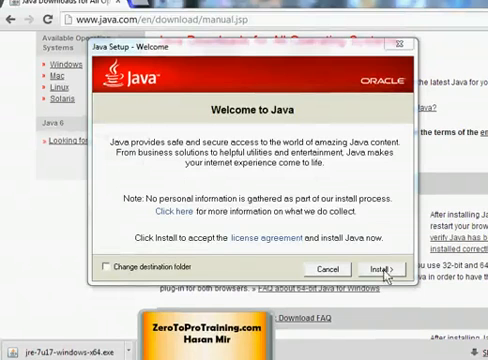
# Begin the Java installation from the Java Setup welcome dialog via Install
pyautogui.click(382, 268)
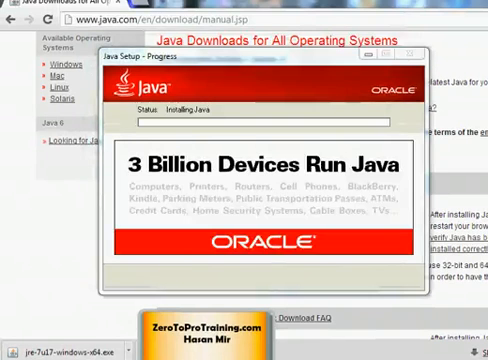